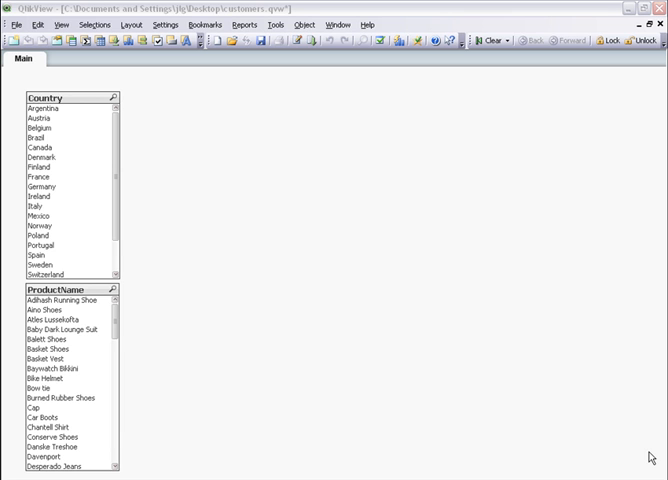
{"action": "mouse_move", "coordinate": [75, 45]}
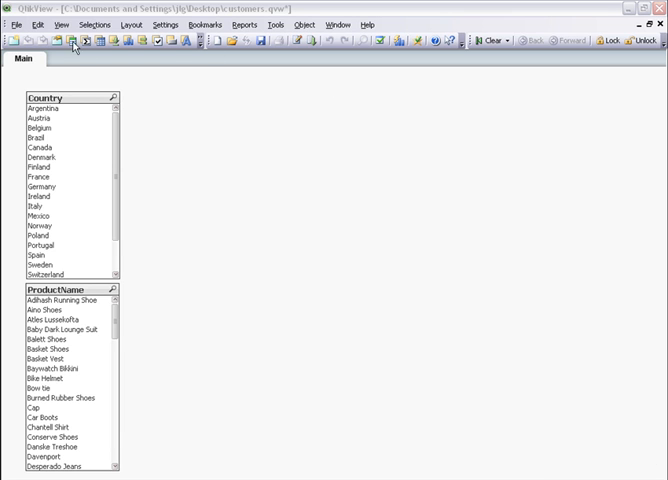
- Launch the chart wizard from the Create Chart toolbar button
{"action": "left_click", "coordinate": [58, 24]}
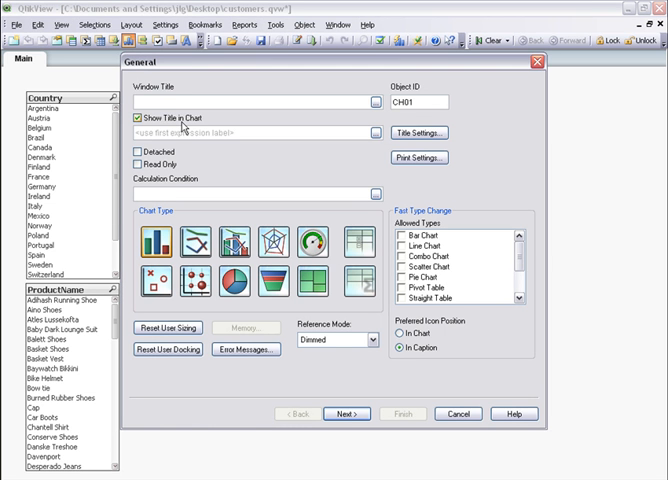
- Title the chart 'Total Sales' and allow bar and pie chart as fast-change types
{"action": "type", "text": "Total"}
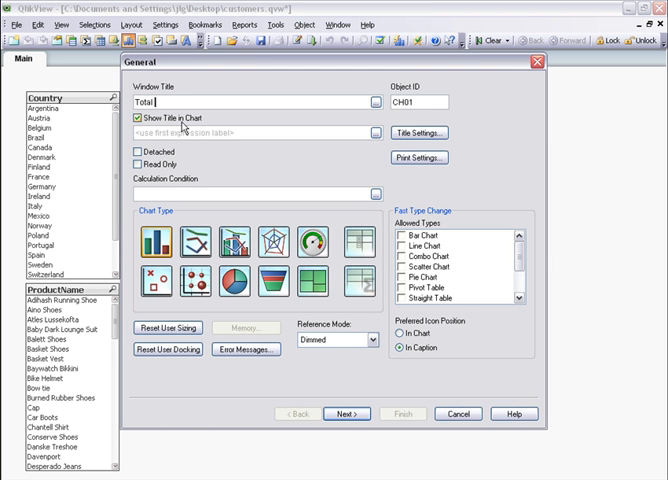
{"action": "type", "text": "Sales"}
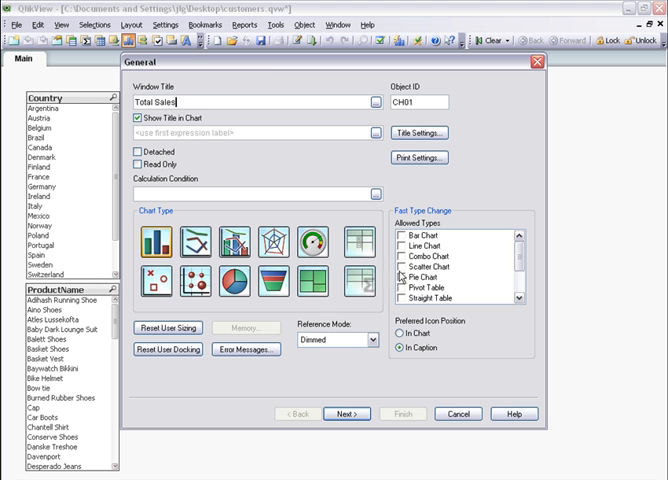
{"action": "left_click", "coordinate": [402, 236]}
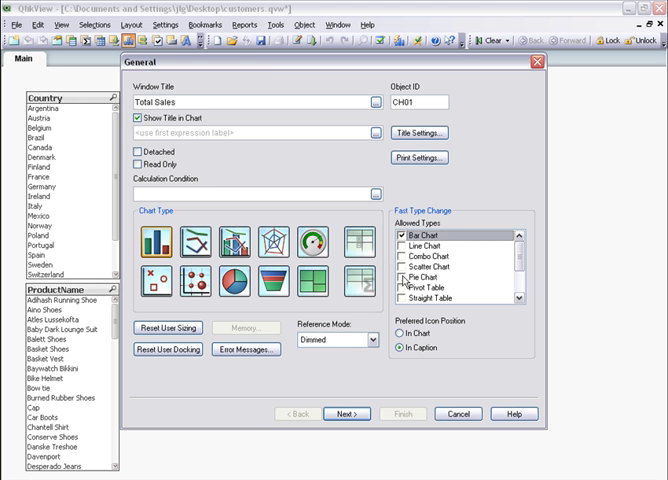
{"action": "left_click", "coordinate": [408, 299]}
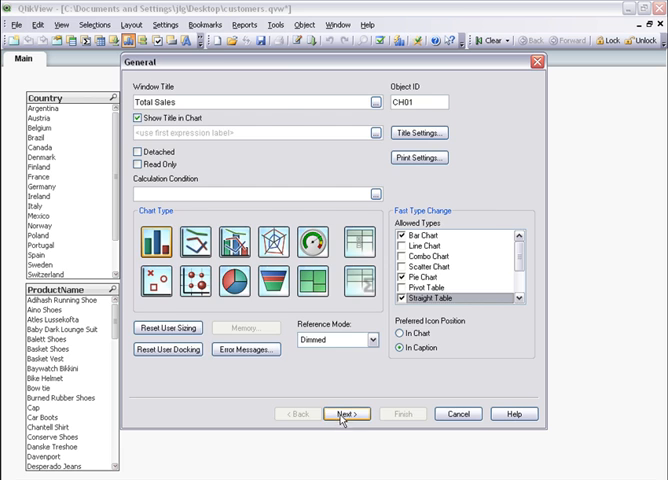
- Add CategoryName as the chart dimension and advance to the Expressions page
{"action": "left_click", "coordinate": [347, 413]}
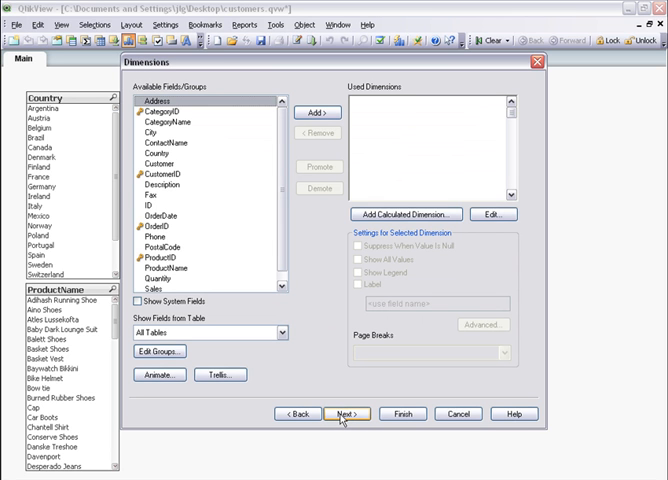
{"action": "mouse_move", "coordinate": [338, 413]}
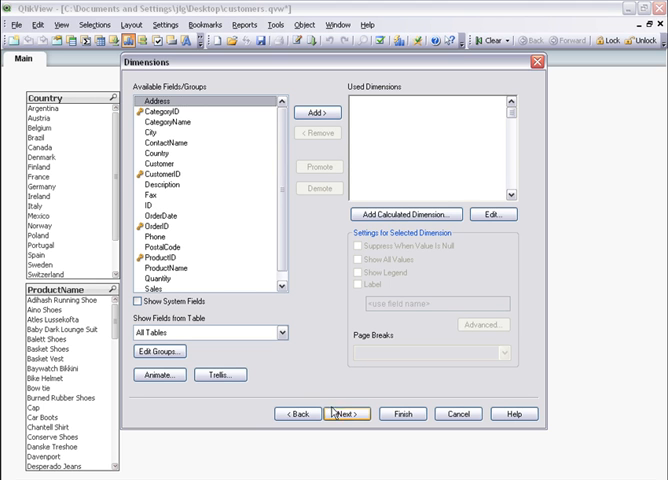
{"action": "left_click", "coordinate": [189, 121]}
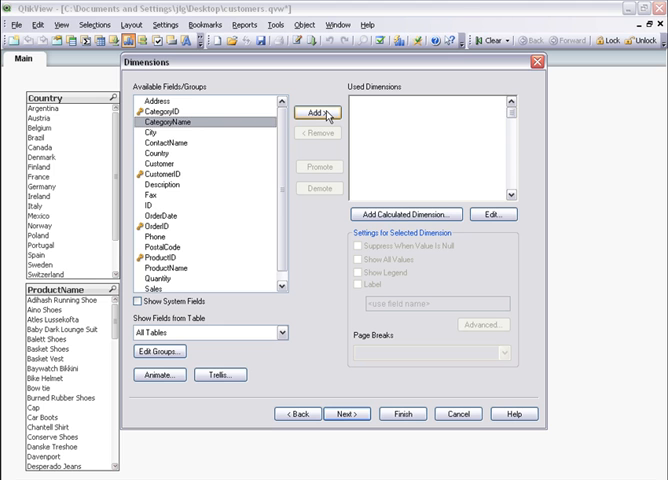
{"action": "left_click", "coordinate": [313, 112]}
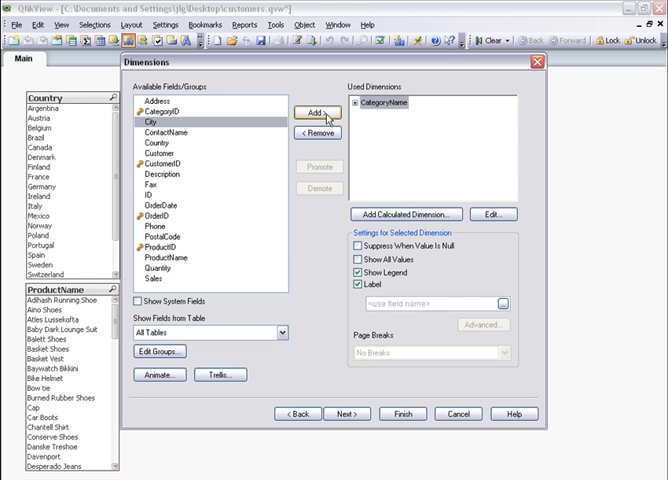
{"action": "left_click", "coordinate": [348, 413]}
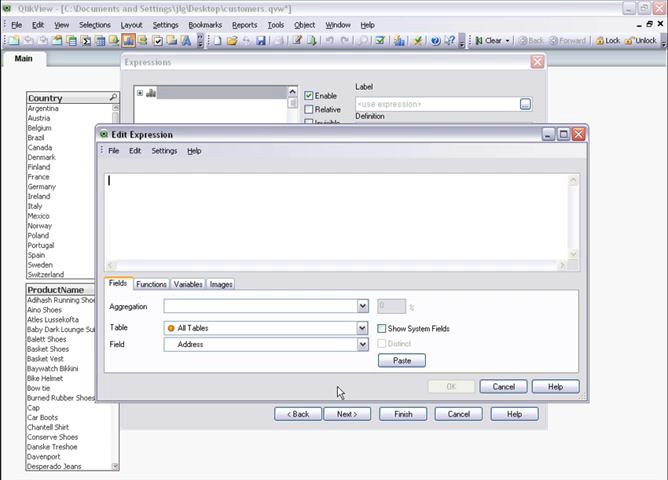
- Build the expression Sum(Sales) from the Sum aggregation and Sales field, and confirm it
{"action": "left_click", "coordinate": [357, 307]}
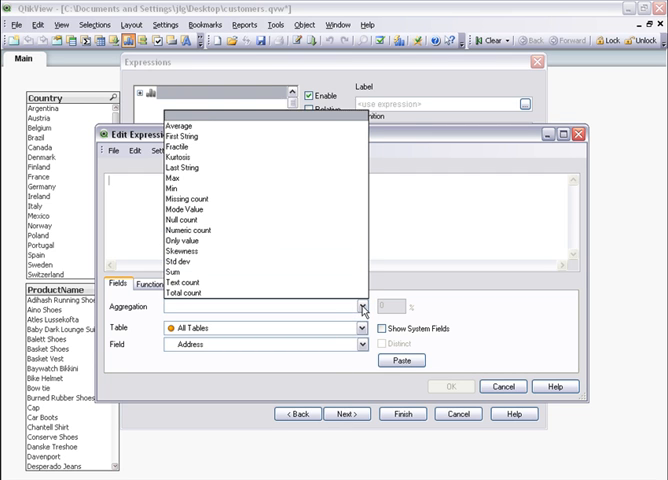
{"action": "left_click", "coordinate": [181, 271]}
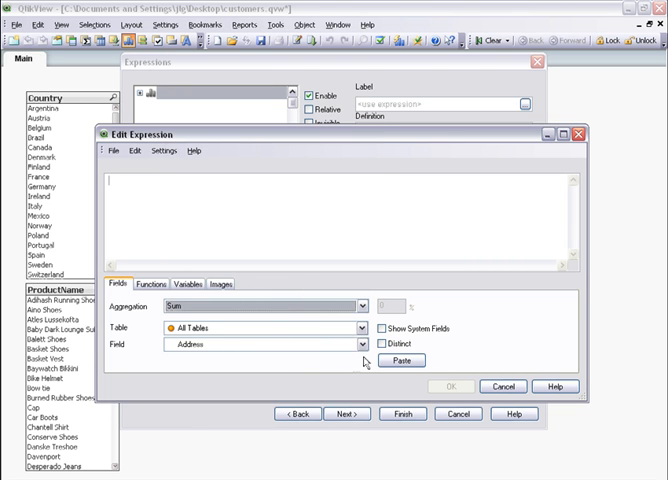
{"action": "left_click", "coordinate": [360, 343]}
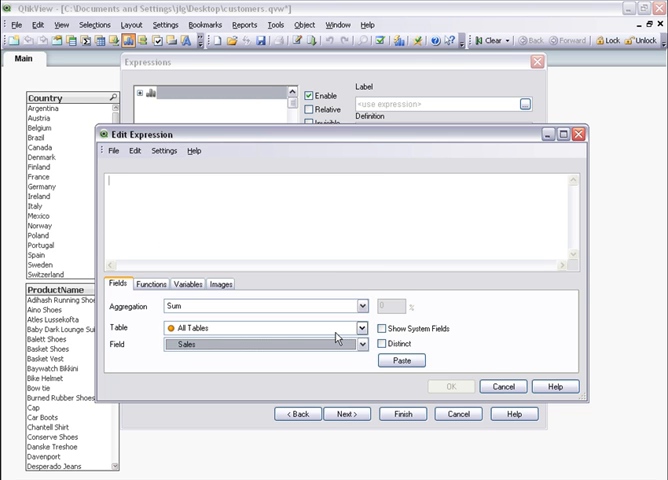
{"action": "left_click", "coordinate": [401, 360]}
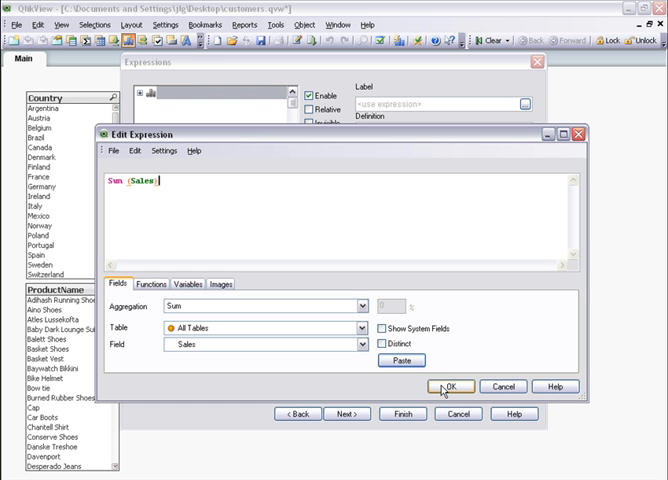
{"action": "left_click", "coordinate": [450, 386]}
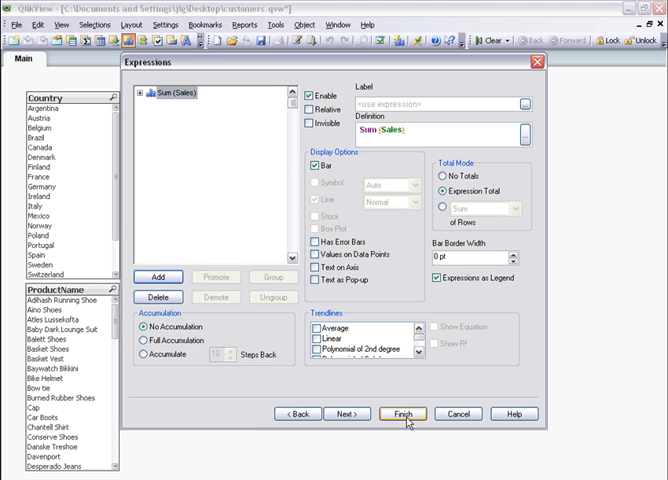
- Finish the wizard to place the Total Sales bar chart on the Main sheet
{"action": "left_click", "coordinate": [402, 413]}
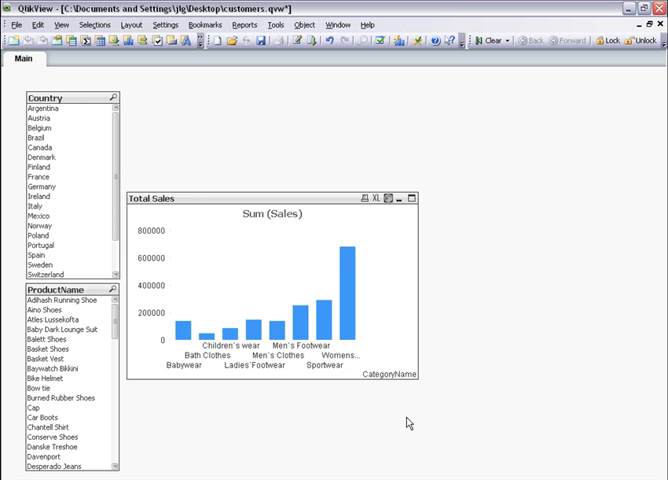
{"action": "mouse_move", "coordinate": [385, 356]}
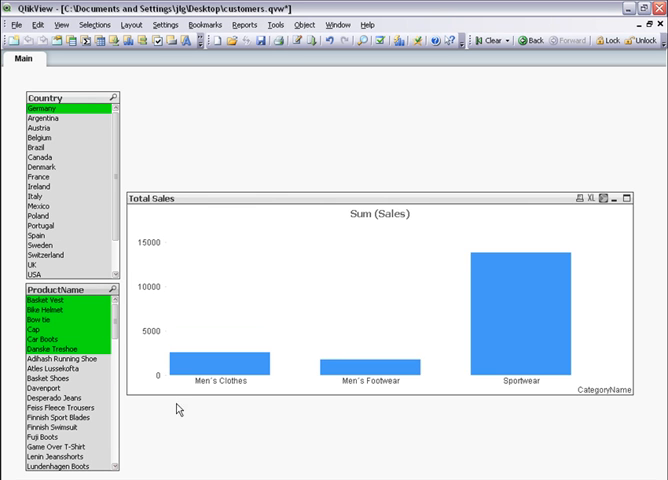
{"action": "mouse_move", "coordinate": [205, 411]}
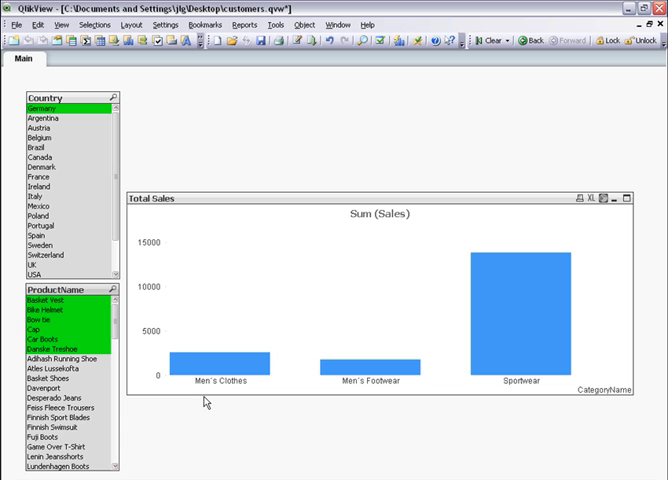
{"action": "mouse_move", "coordinate": [438, 270]}
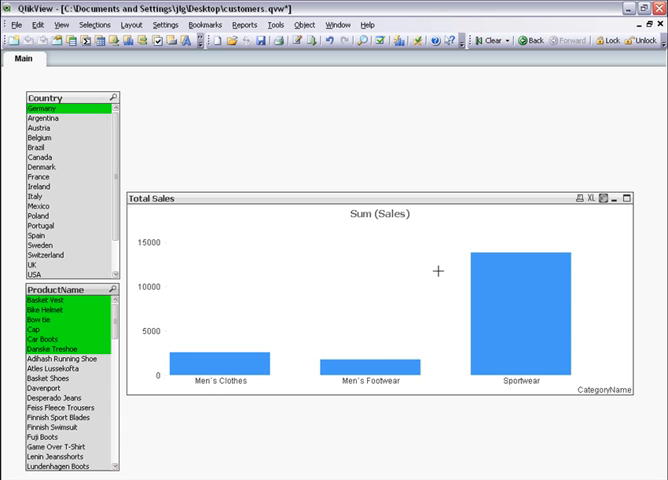
{"action": "mouse_move", "coordinate": [607, 197]}
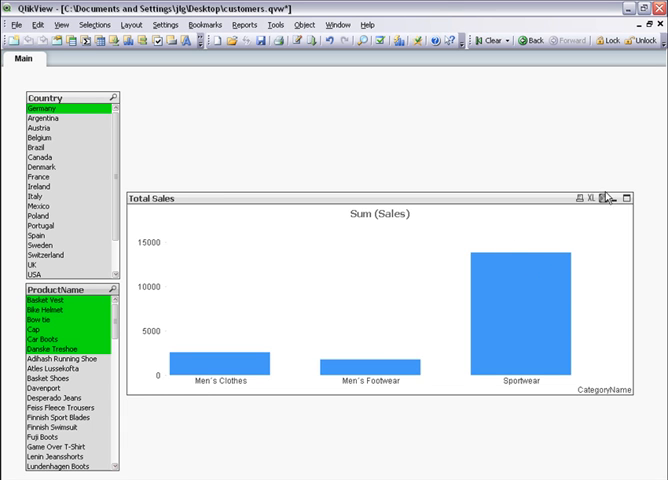
- Toggle the Total Sales chart to a pie chart via its Fast Type Change icon
{"action": "left_click", "coordinate": [606, 198]}
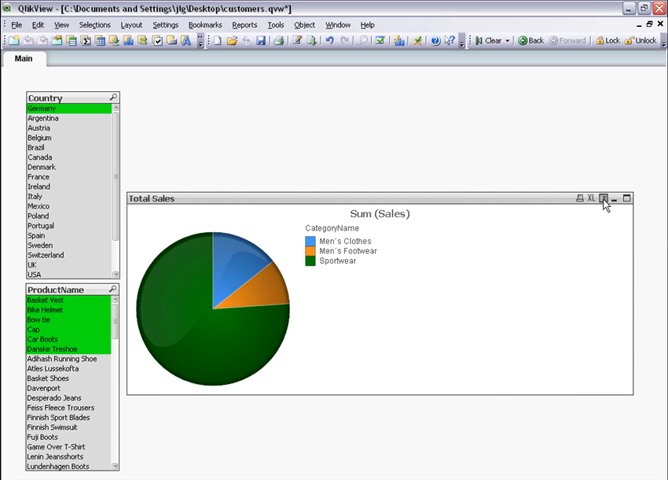